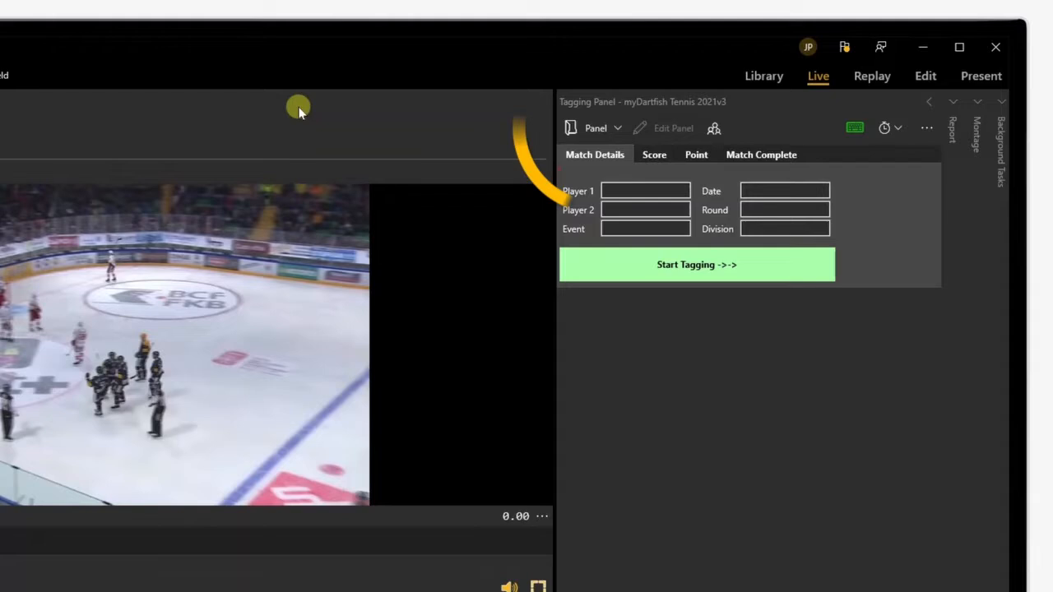
- Create a new tagging panel and choose the built-in Hockey panel under Sports
left_click(595, 128)
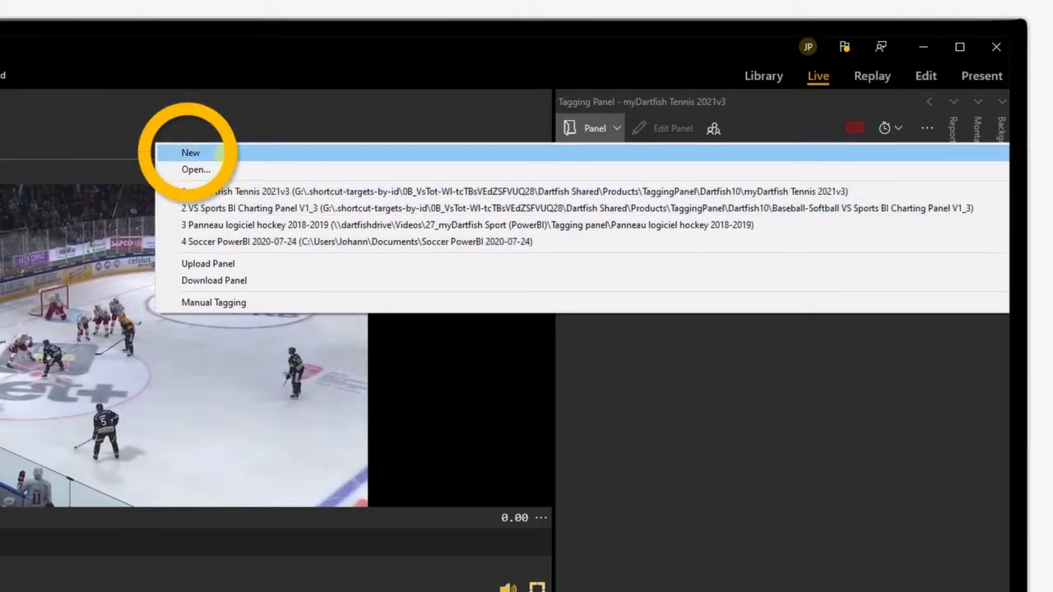
left_click(191, 153)
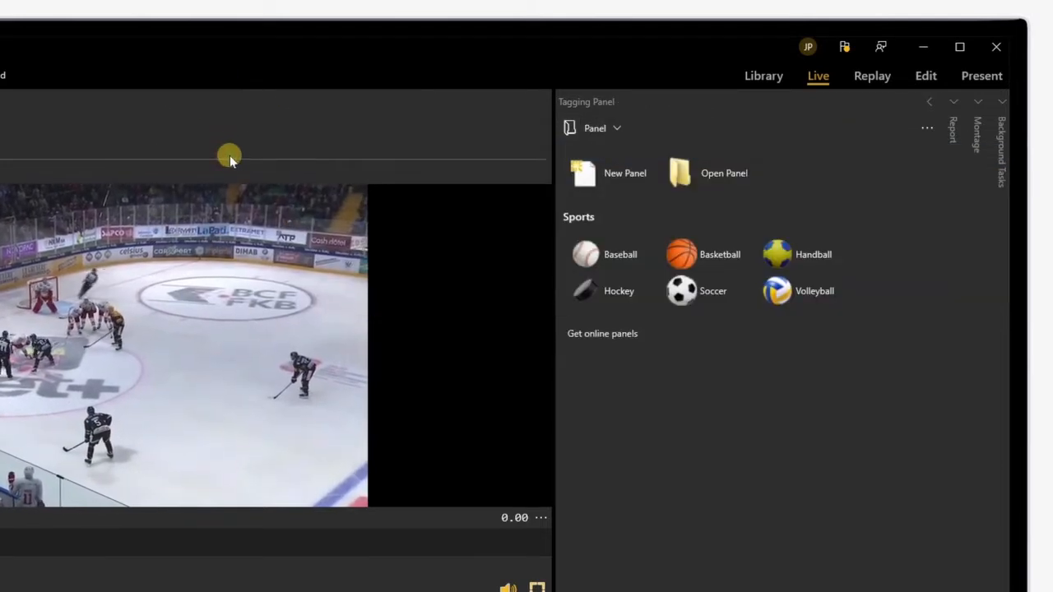
mouse_move(605, 290)
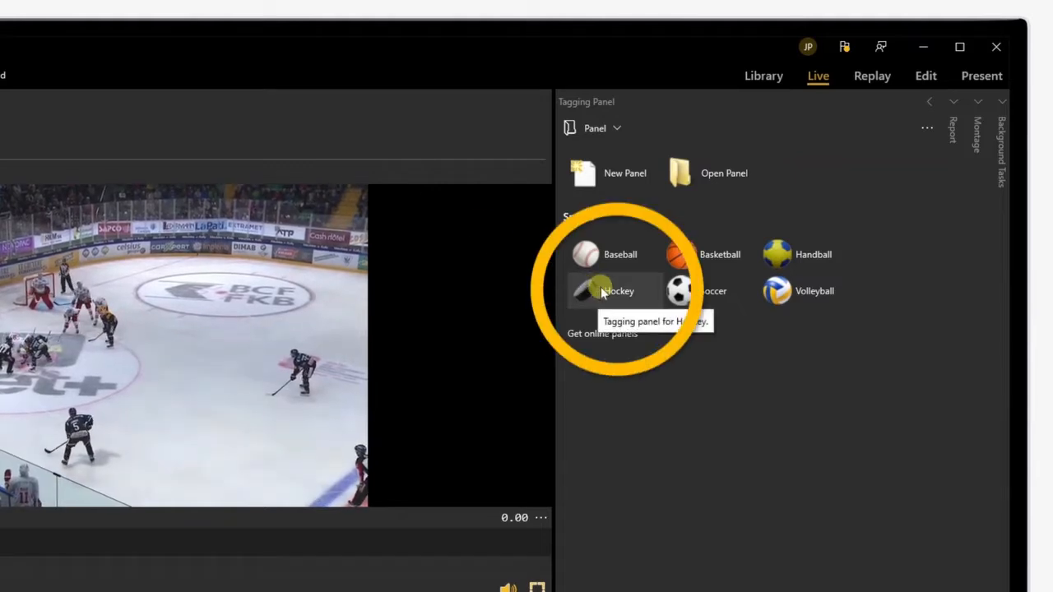
left_click(616, 289)
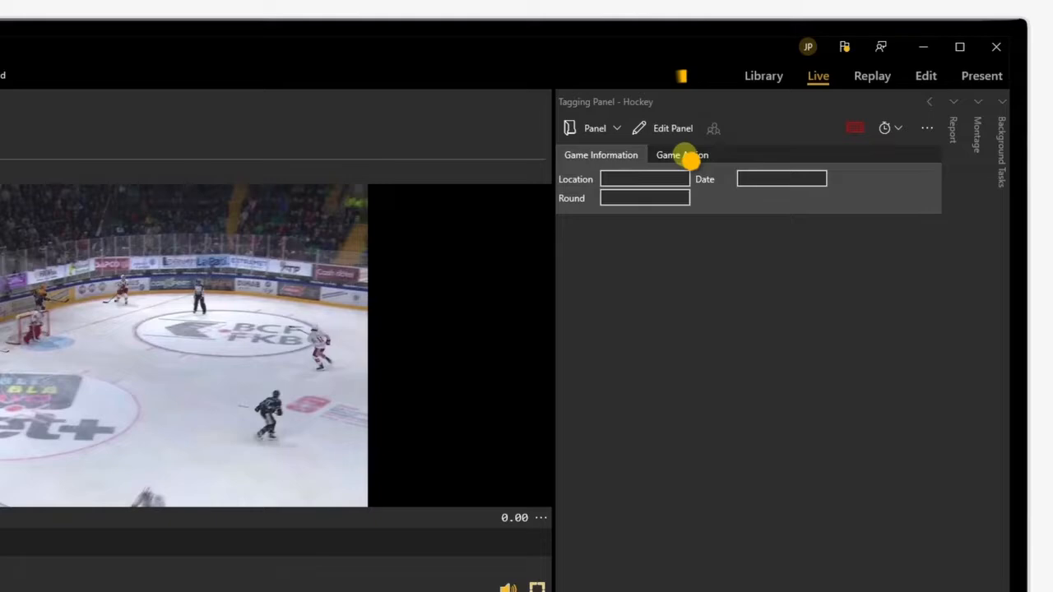
- Show the Game Action tags and start recording the live hockey match
left_click(681, 155)
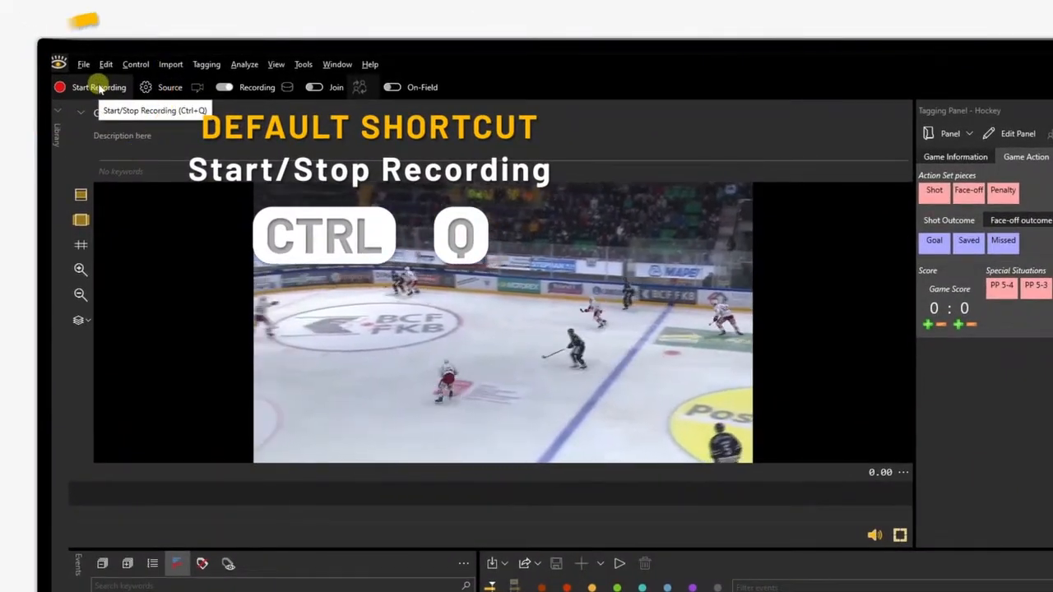
left_click(99, 86)
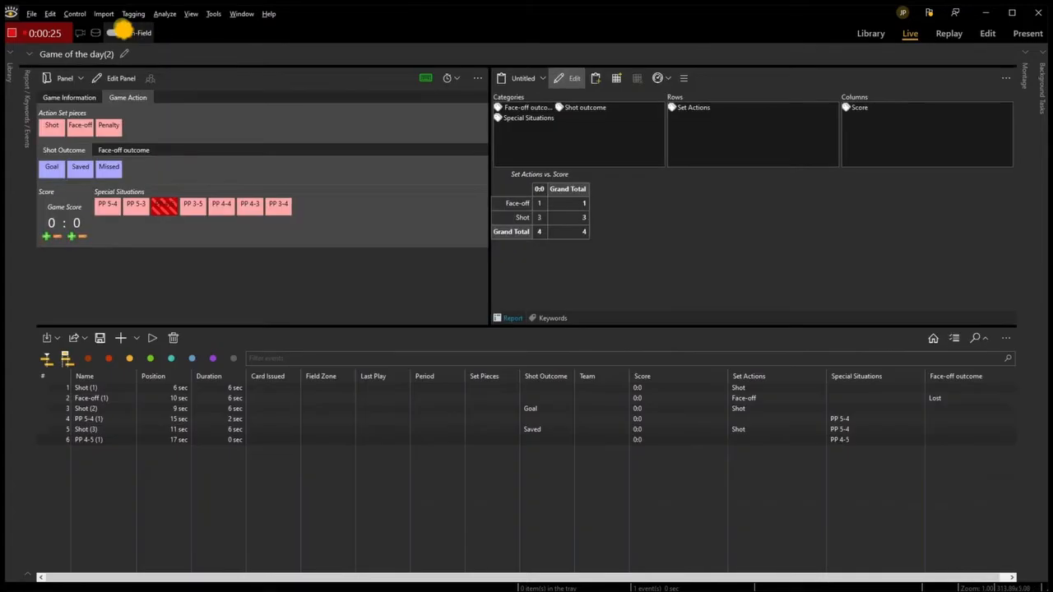
mouse_move(78, 125)
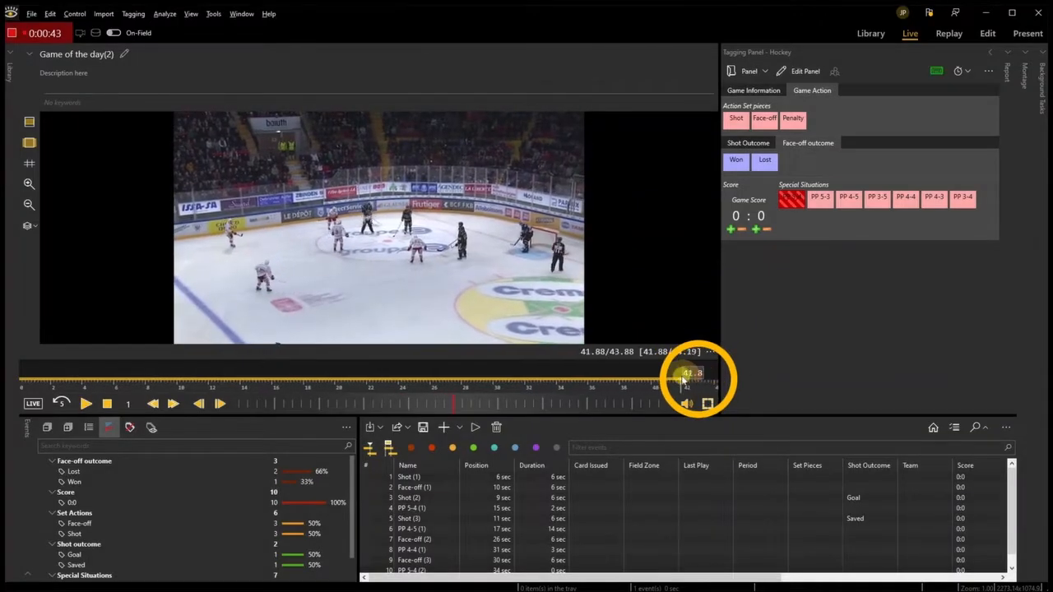
- Scrub the timeline back to earlier moments, then return to live playback (Ctrl+L)
left_click_drag(690, 375, 510, 375)
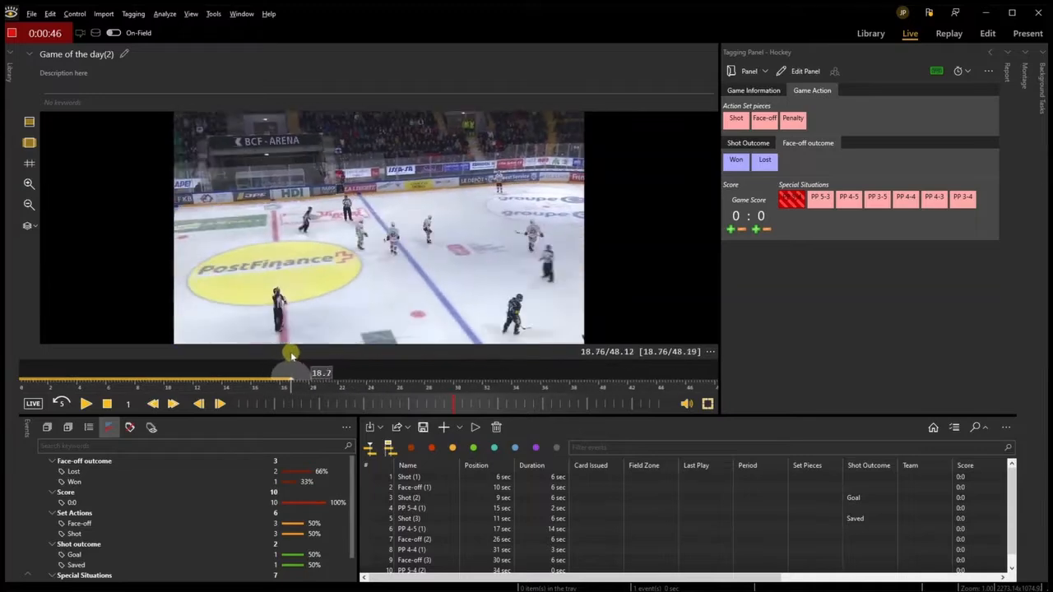
left_click_drag(293, 353, 211, 353)
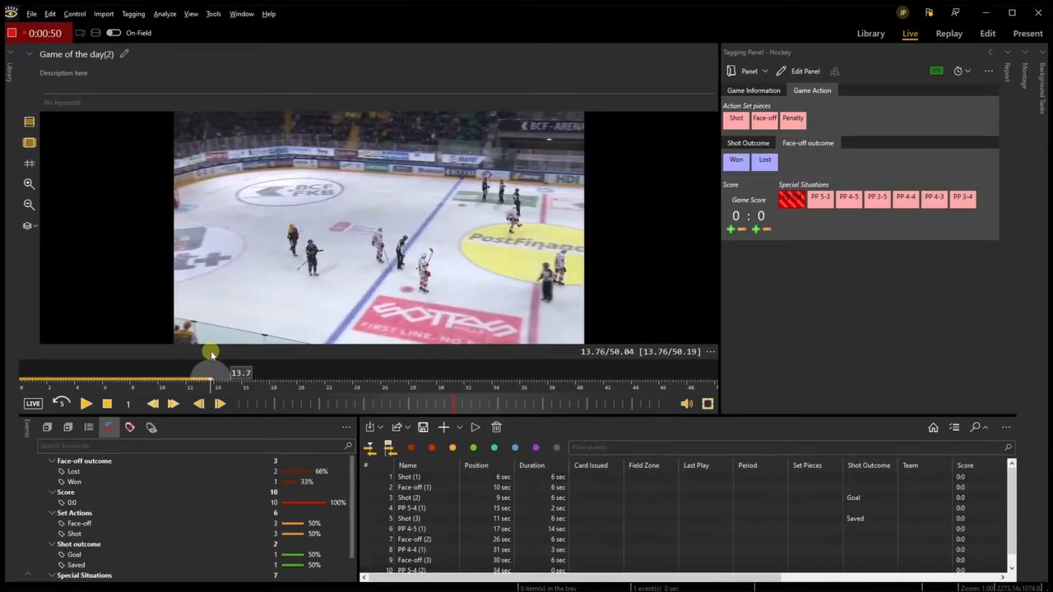
left_click_drag(212, 355, 250, 355)
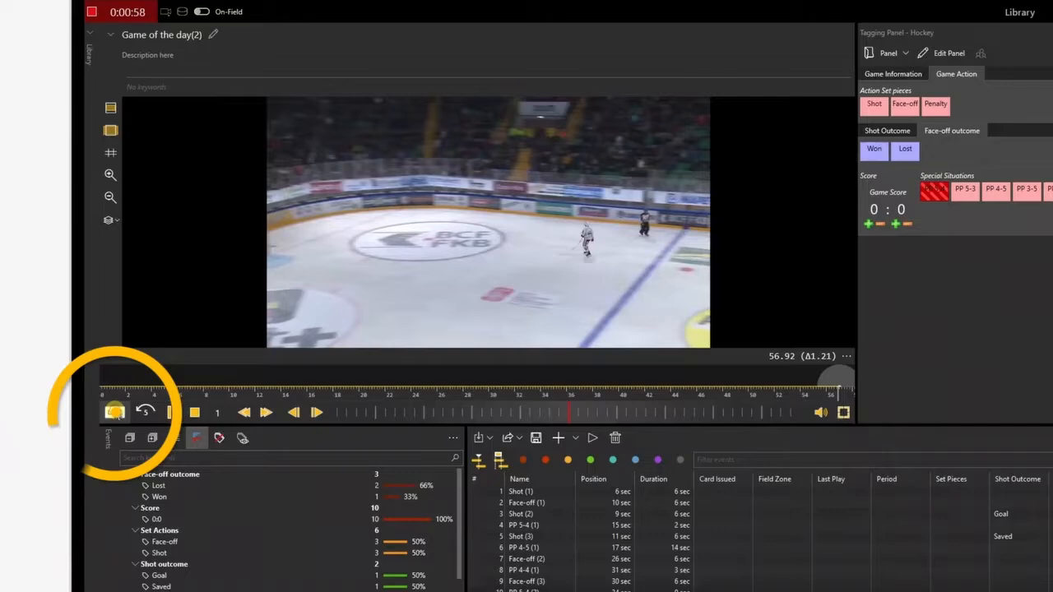
left_click(115, 411)
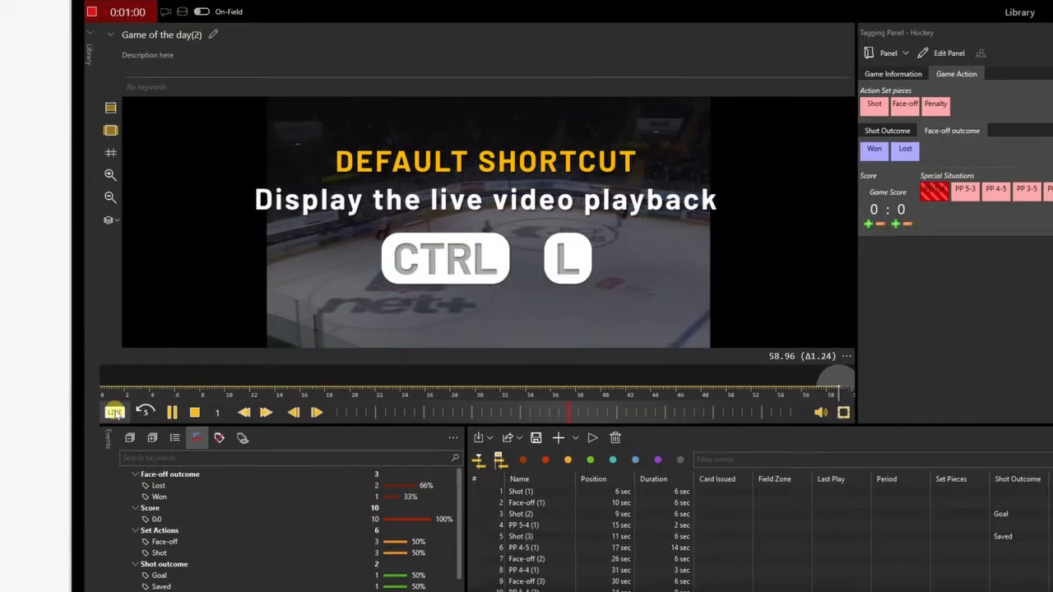
key("ctrl+l")
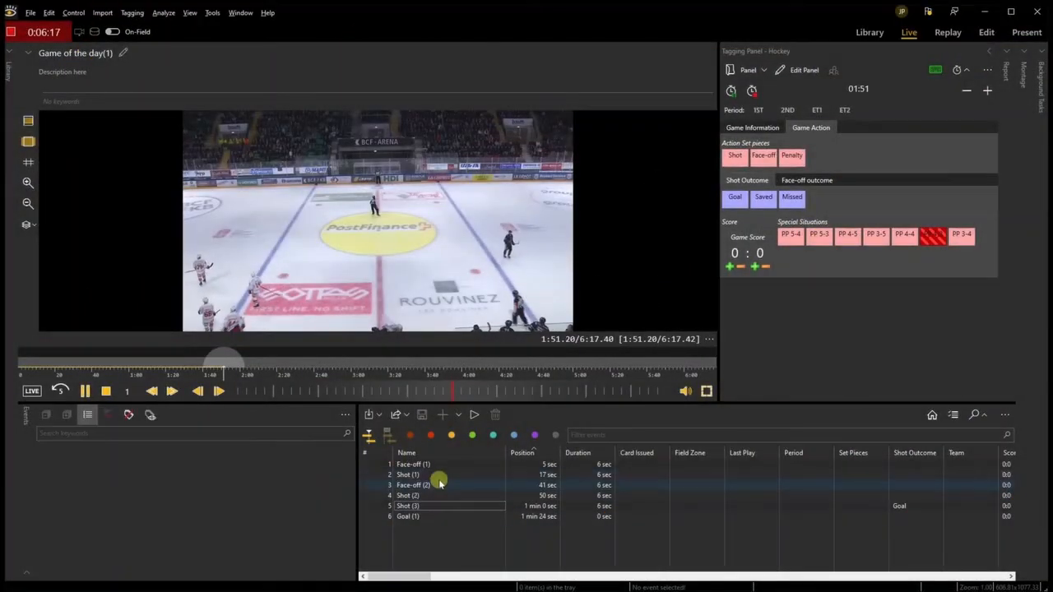
- Replay the Face-off (1) and Shot (1) clips from the event list during recording
left_click(441, 464)
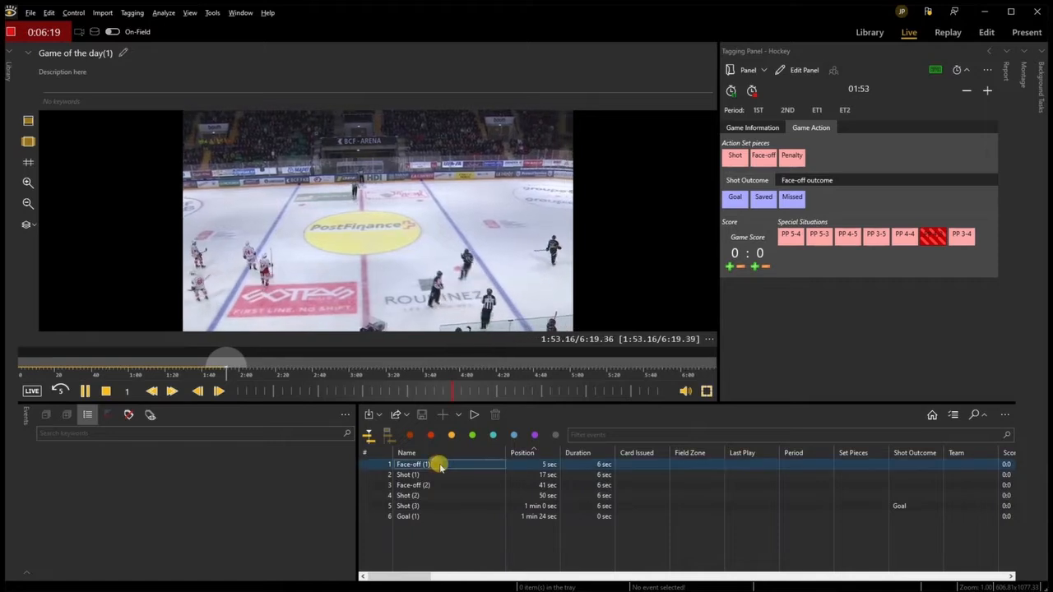
left_click(440, 464)
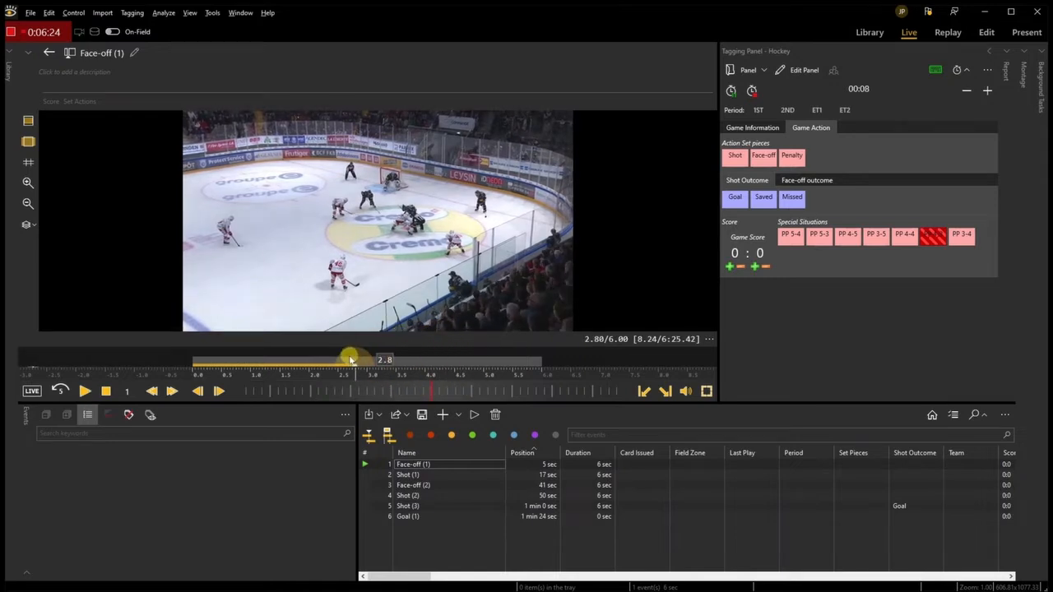
left_click(84, 391)
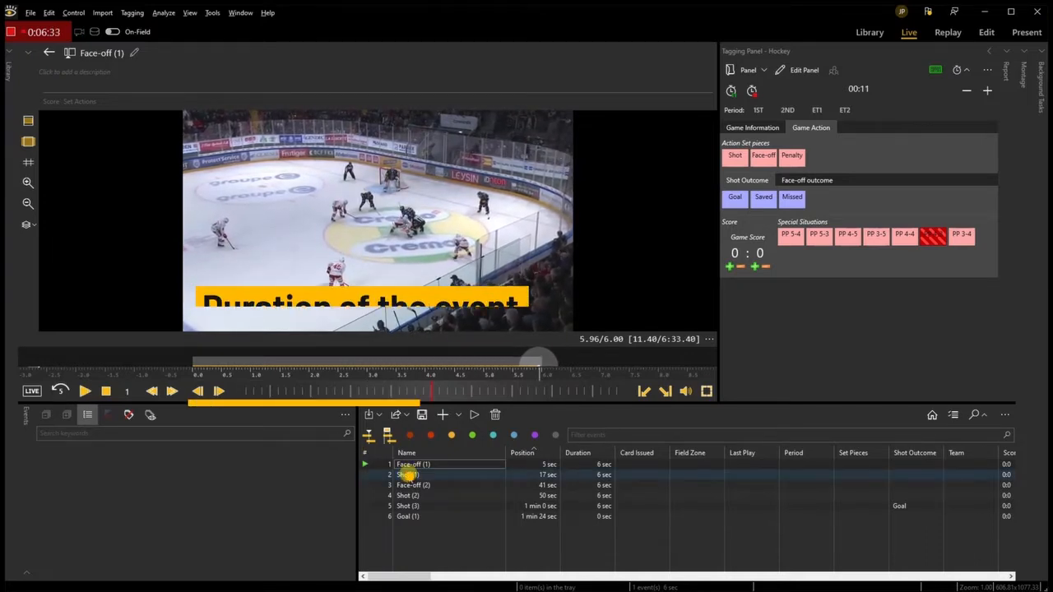
left_click(408, 474)
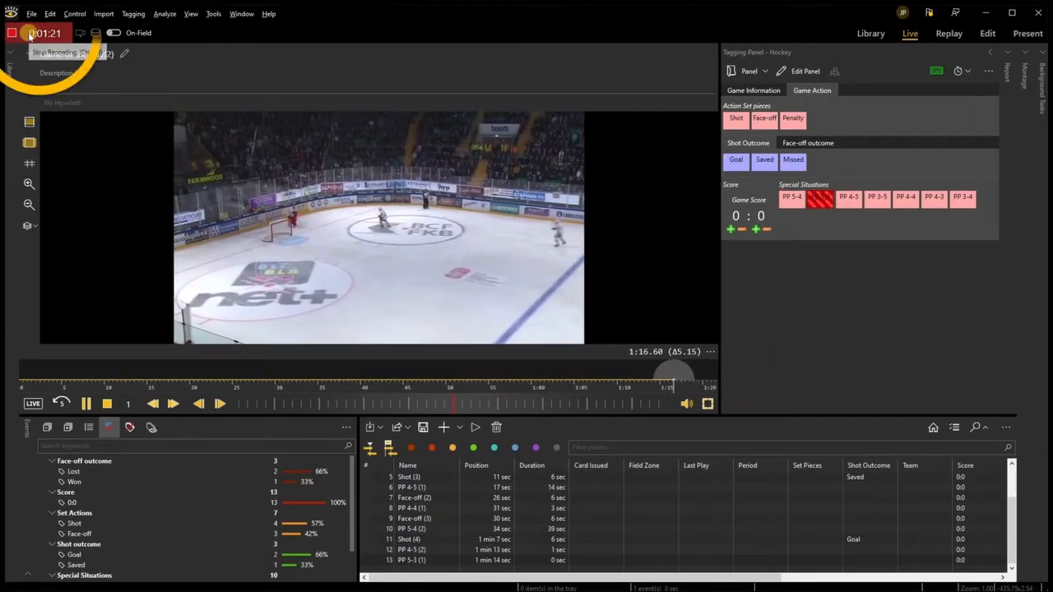
- Stop and confirm the recording, then scrub through the finished game video
left_click(36, 33)
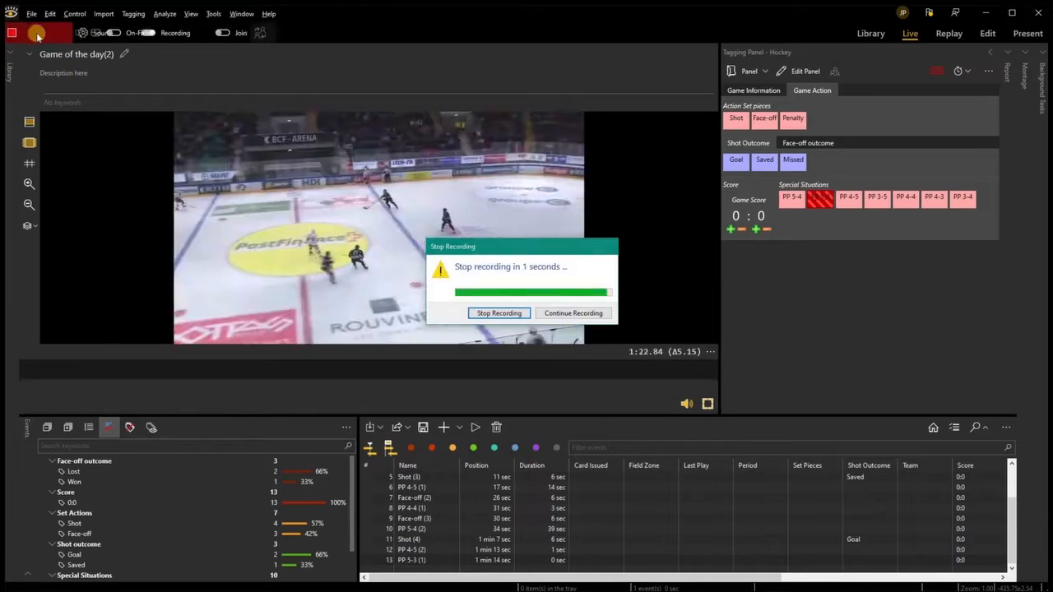
left_click(499, 313)
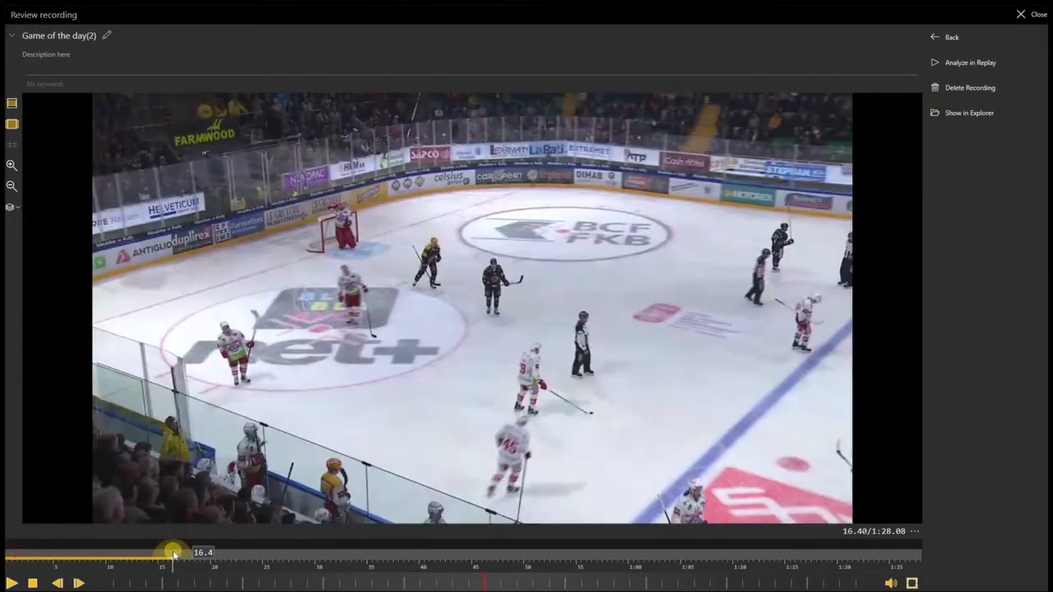
left_click_drag(173, 551, 401, 559)
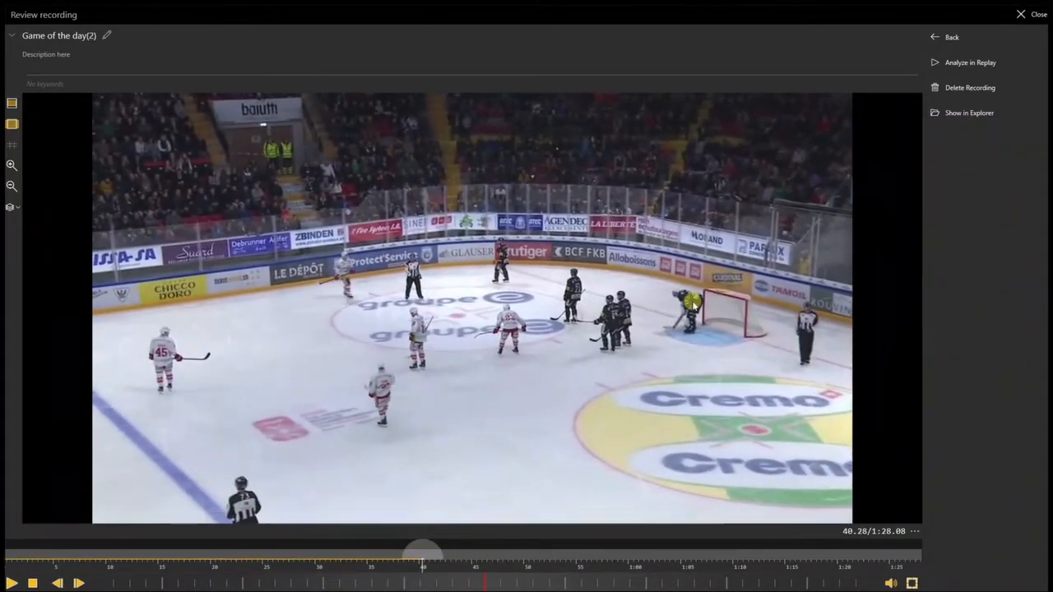
left_click(951, 36)
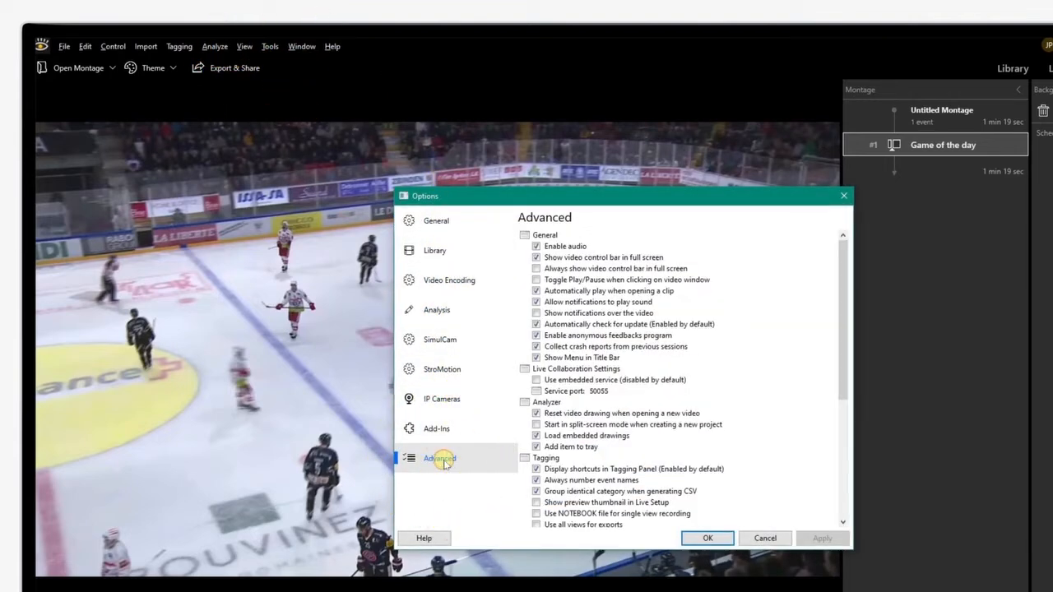
mouse_move(788, 354)
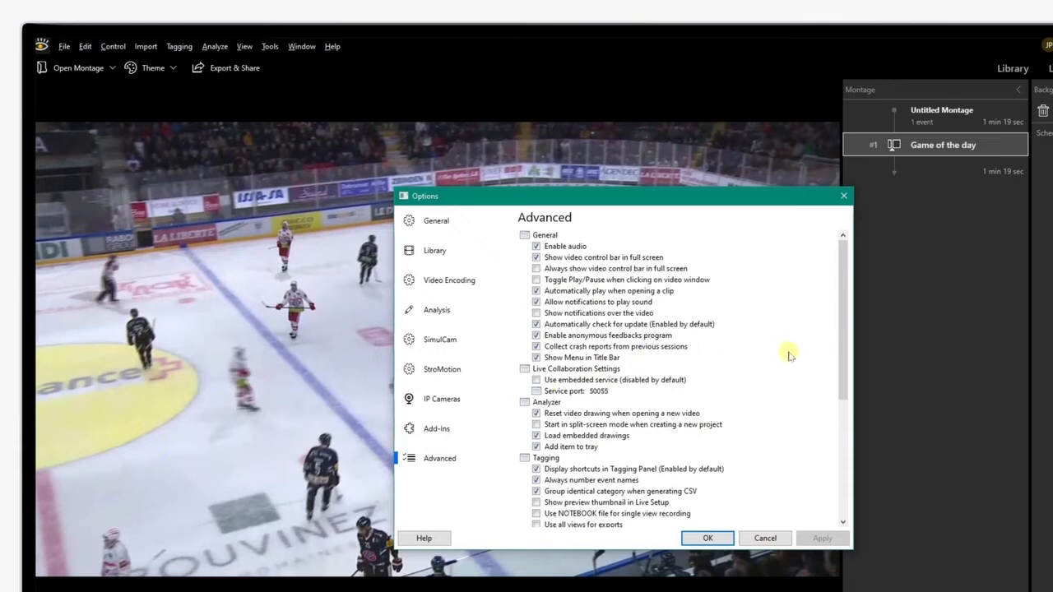
- Enable 'Open presenter after recording' in the advanced Tagging options and confirm
scroll("down", 3)
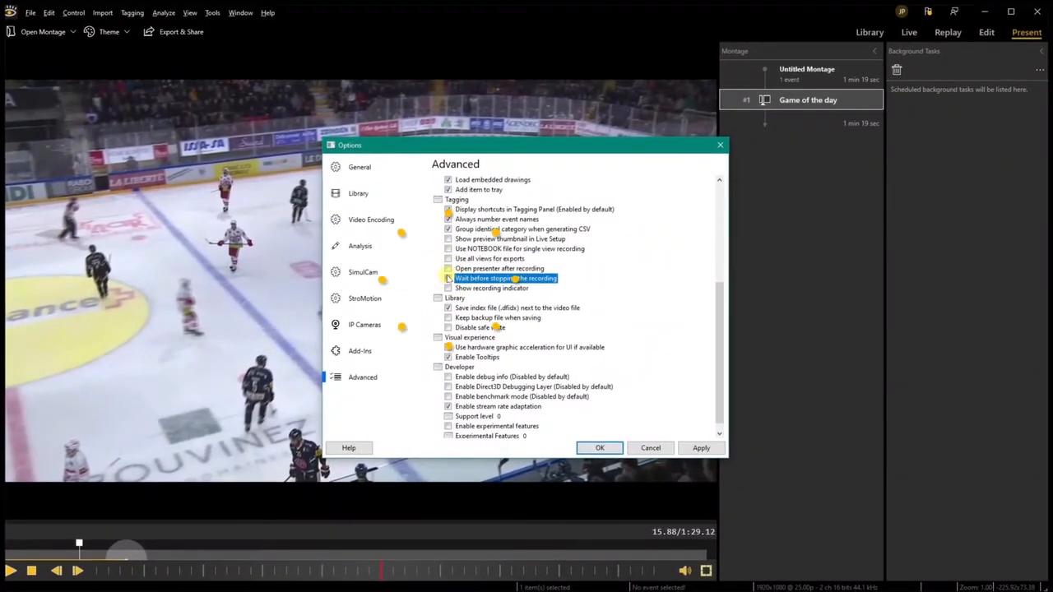
left_click(500, 268)
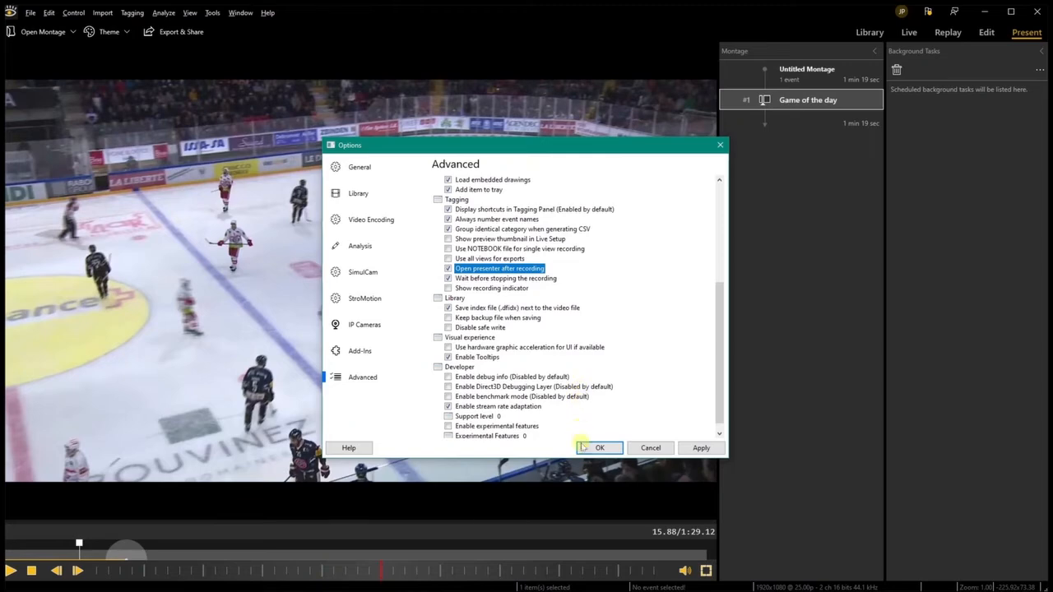
left_click(599, 447)
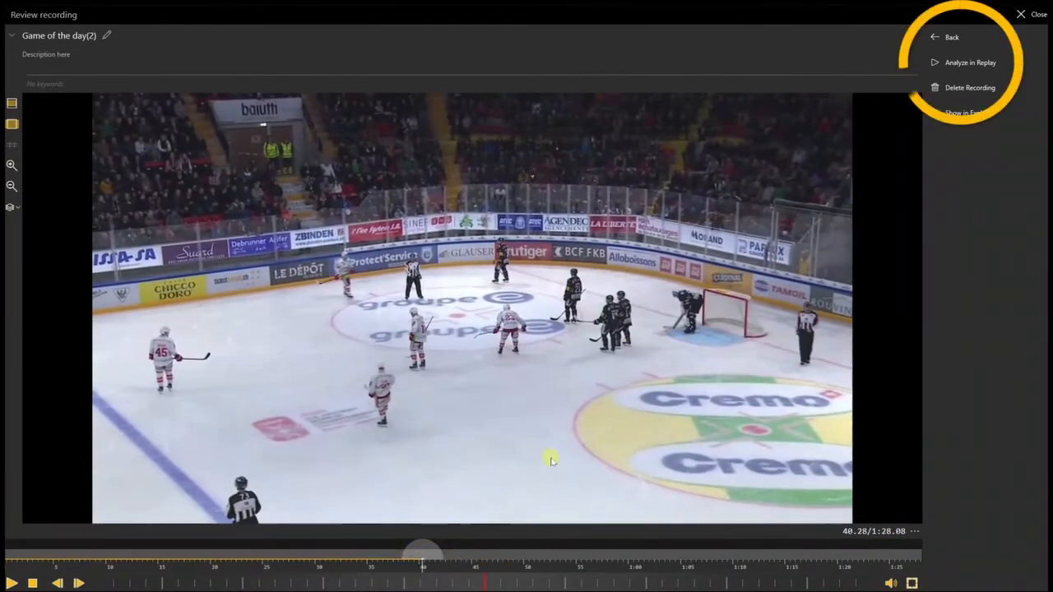